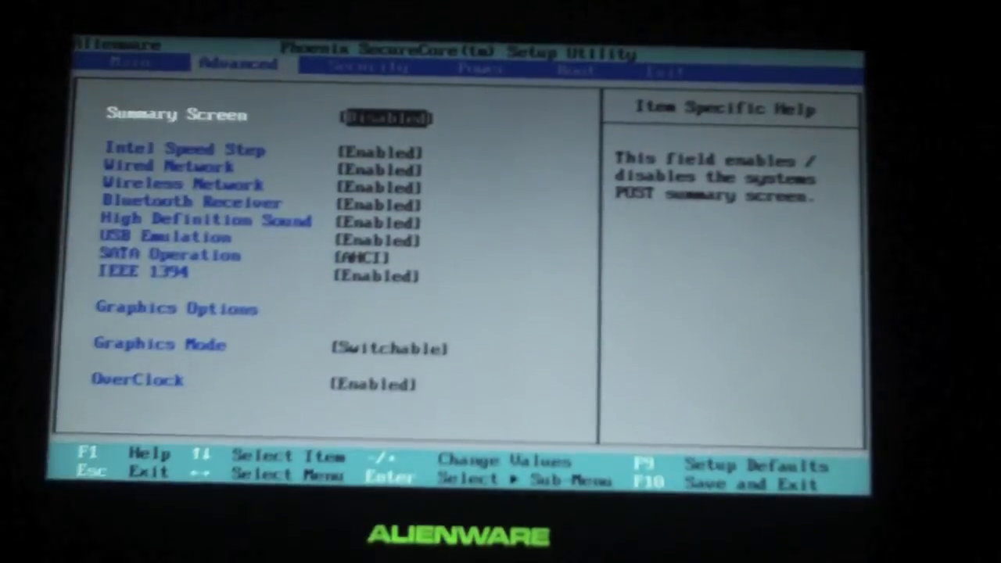
- Close the blank popup window on the Windows 7 desktop and bring up the Start menu
key("Down")
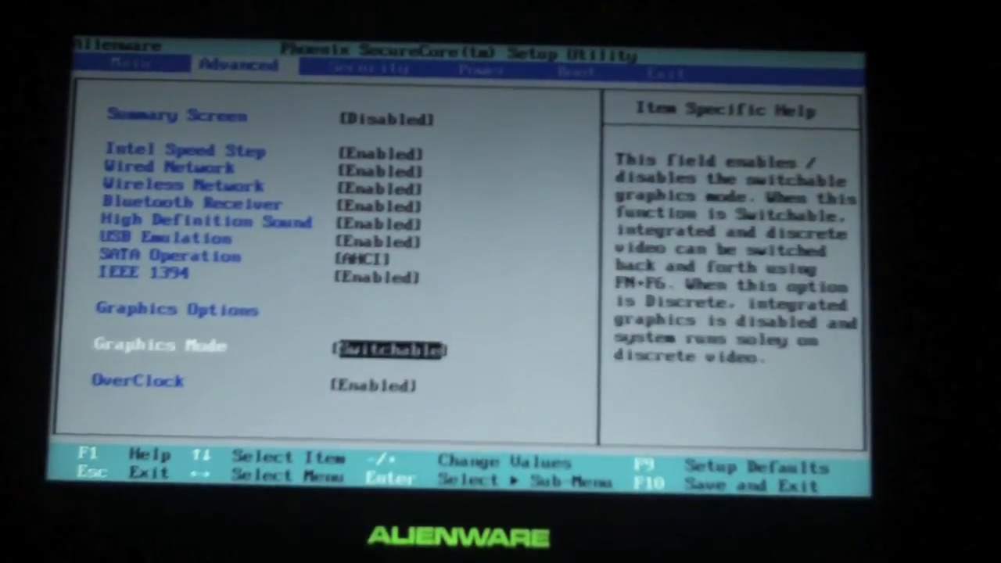
key("Down")
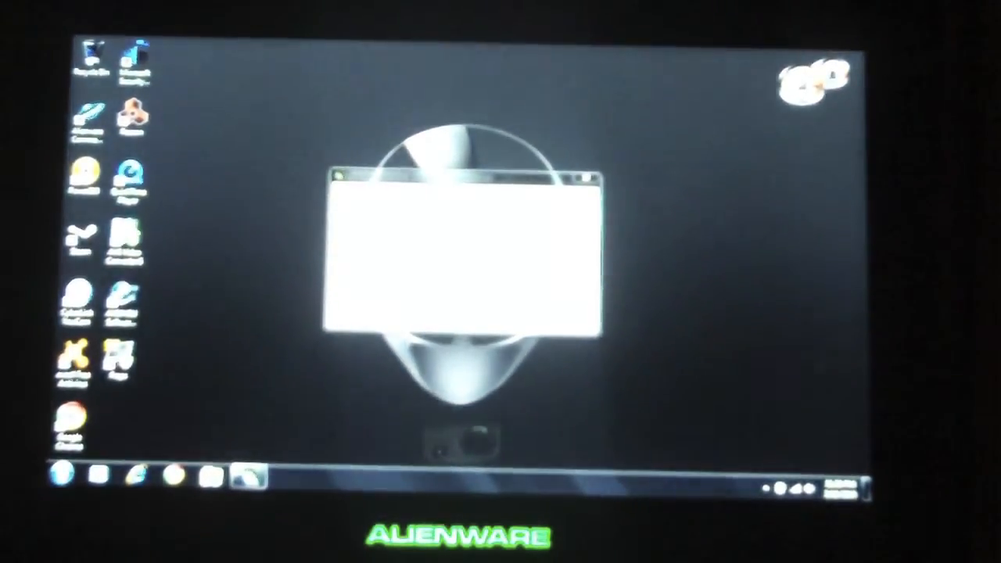
left_click(60, 477)
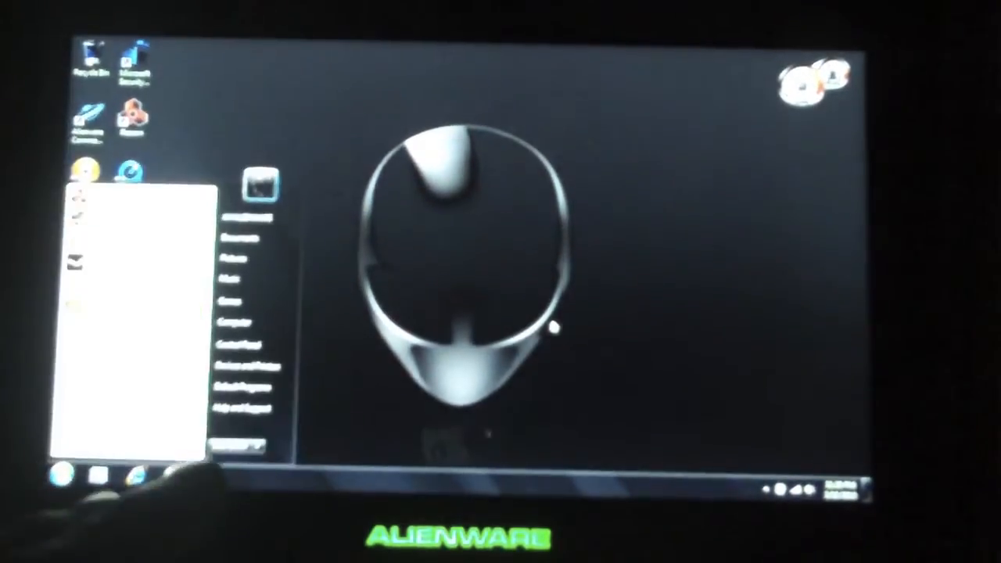